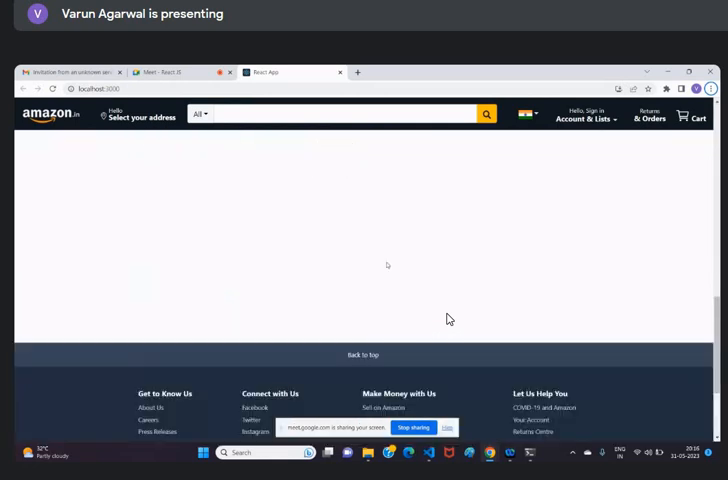
# Scroll the running Amazon clone down to its footer
pyautogui.scroll(-3)
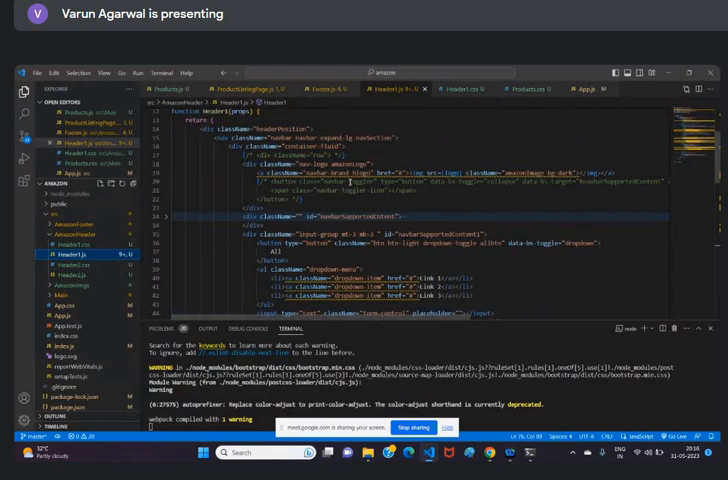
# Scroll through the Header1.css rules from top to bottom
pyautogui.scroll(-3)
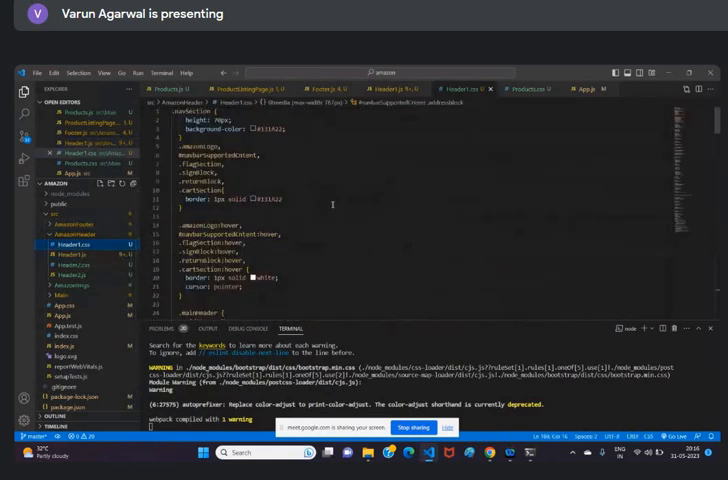
pyautogui.scroll(-3)
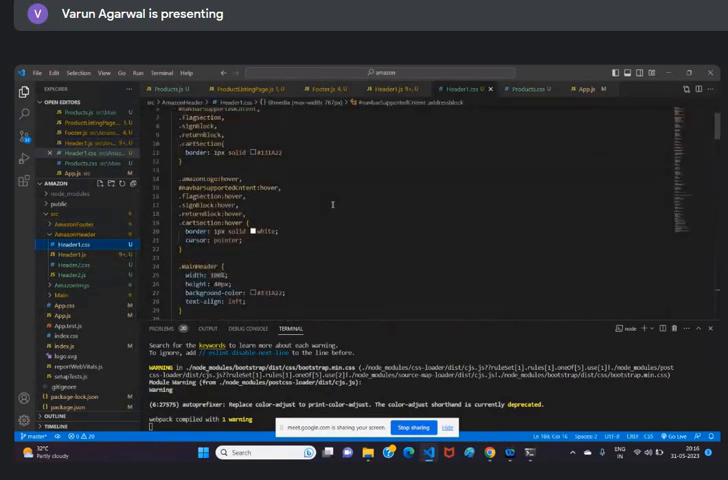
pyautogui.scroll(-3)
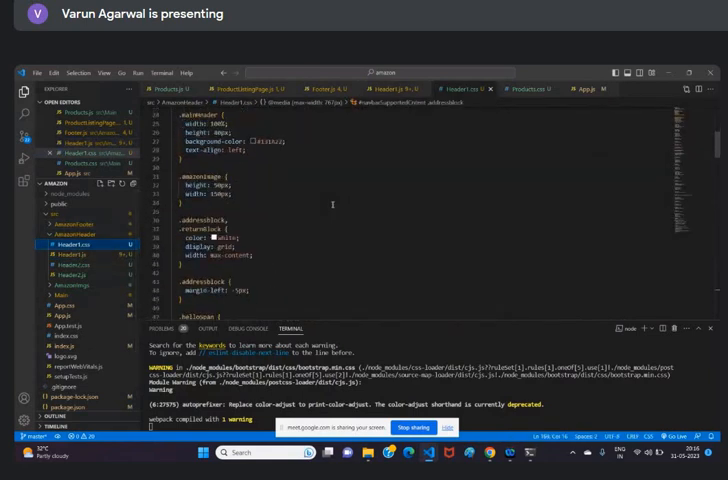
pyautogui.scroll(-3)
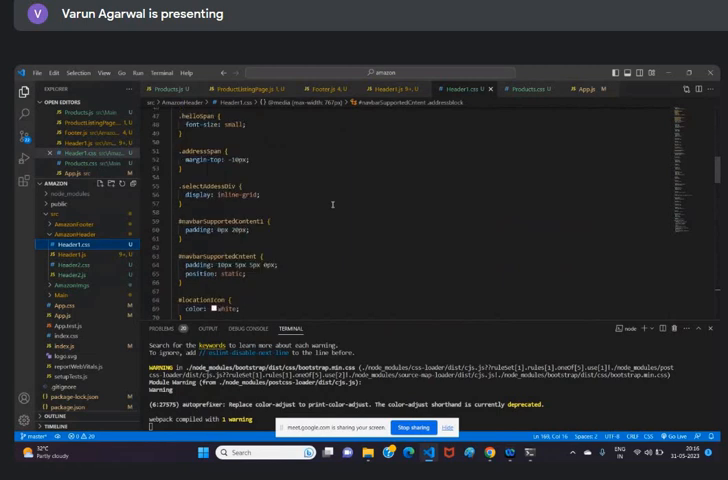
pyautogui.scroll(-3)
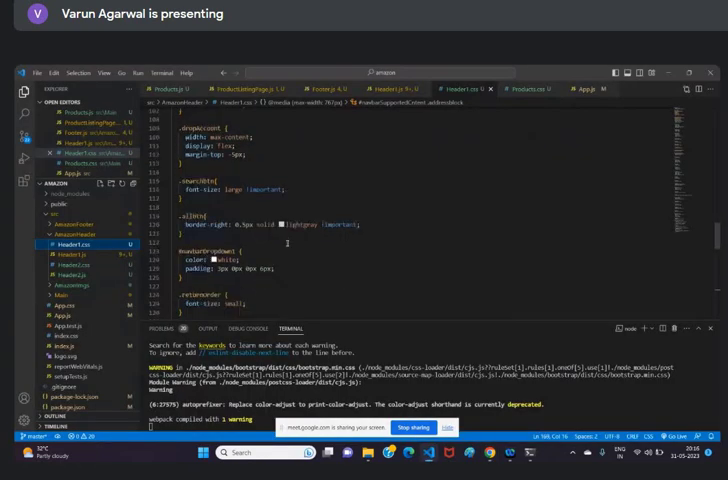
pyautogui.scroll(-3)
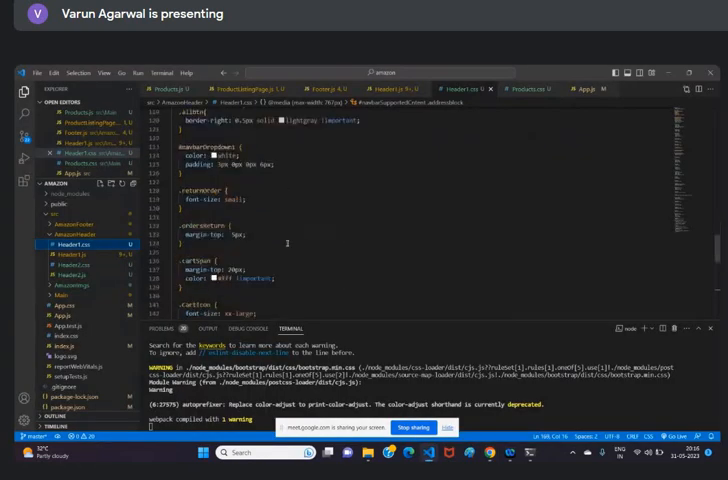
pyautogui.scroll(-3)
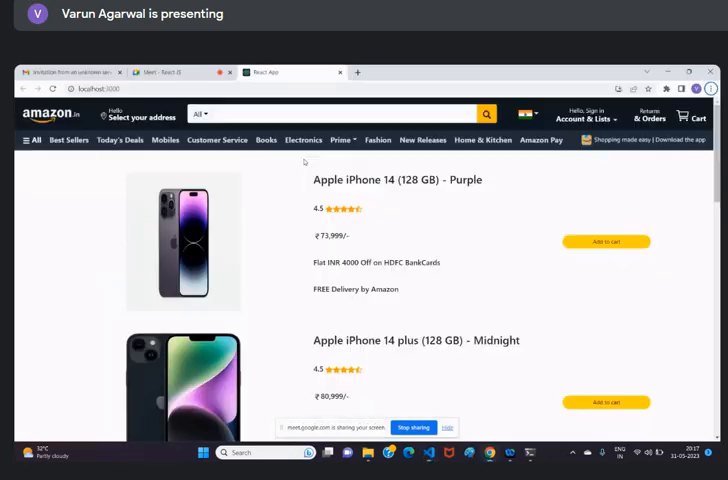
# Scroll through the category bar and iPhone listings in the React app
pyautogui.scroll(-3)
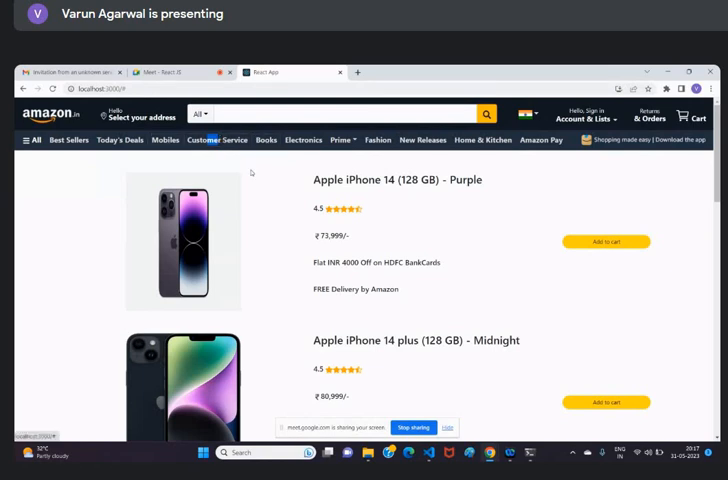
pyautogui.moveTo(324, 159)
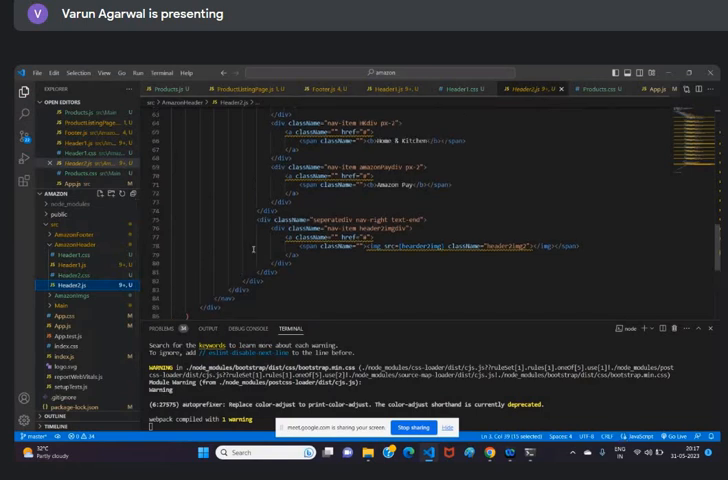
# Scroll through Header2.js, then expand the Main components folder
pyautogui.scroll(3)
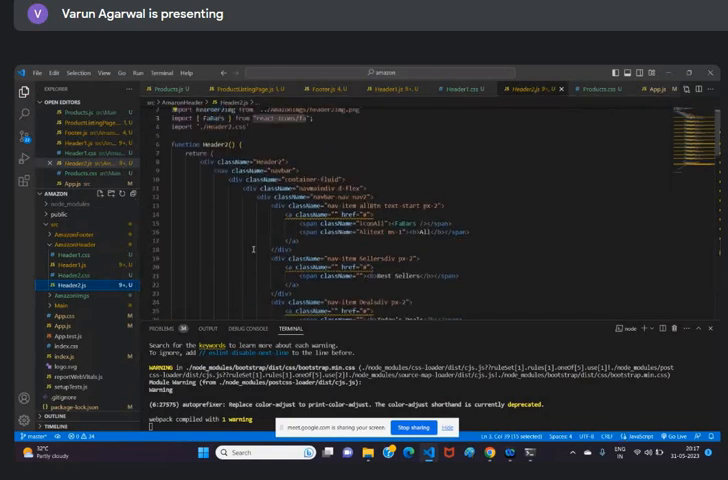
pyautogui.scroll(-3)
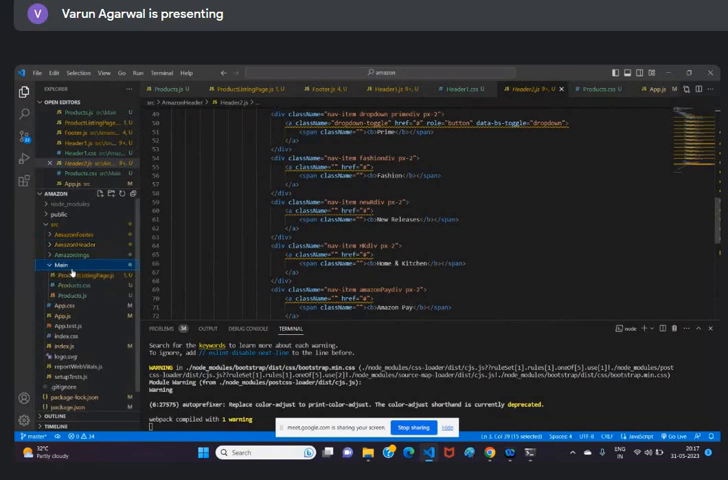
pyautogui.click(85, 275)
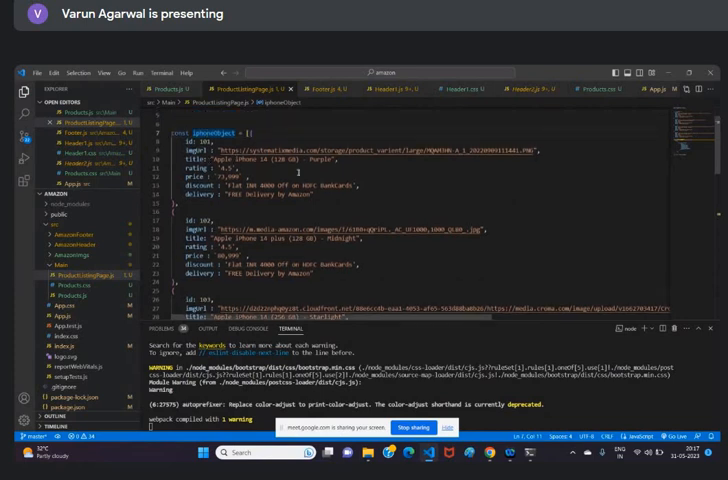
# Scroll from the iphoneObject array down to posts.map rendering Products
pyautogui.scroll(-3)
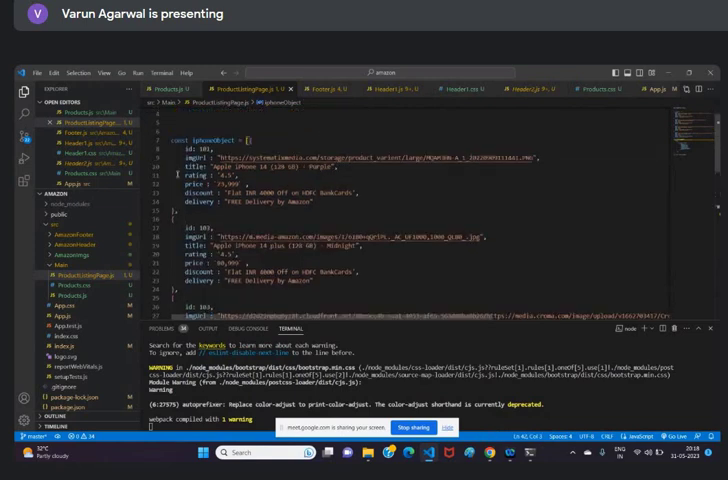
pyautogui.scroll(-3)
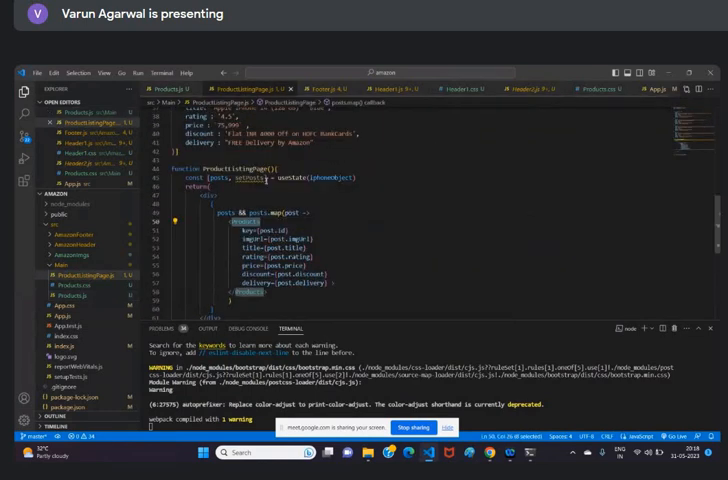
pyautogui.scroll(-3)
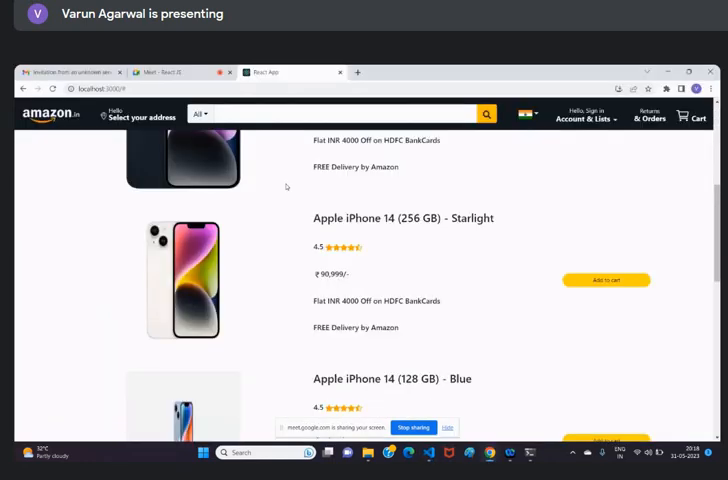
pyautogui.scroll(-3)
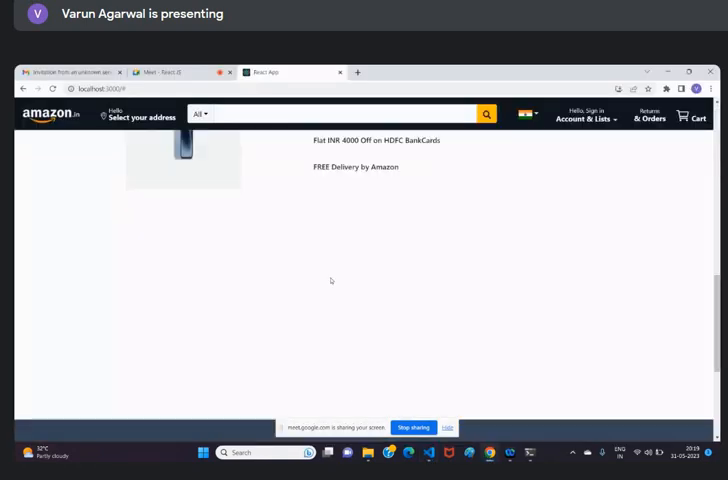
pyautogui.scroll(-3)
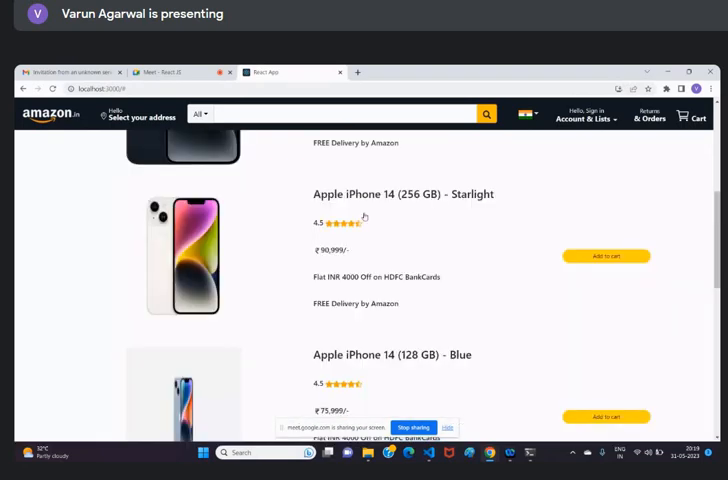
pyautogui.scroll(-3)
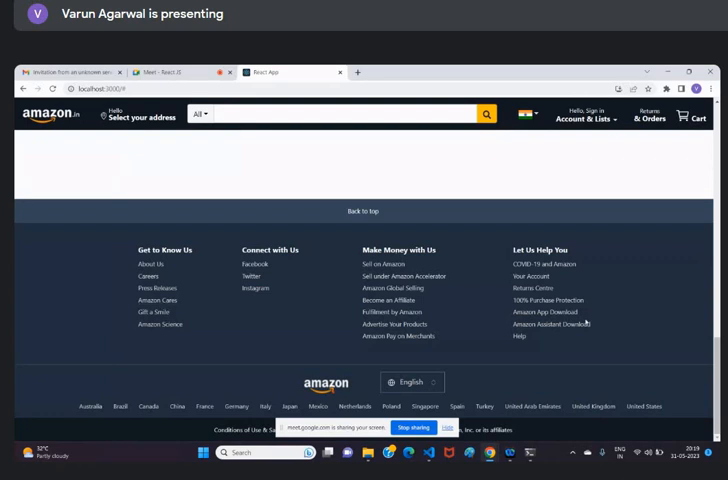
pyautogui.moveTo(471, 231)
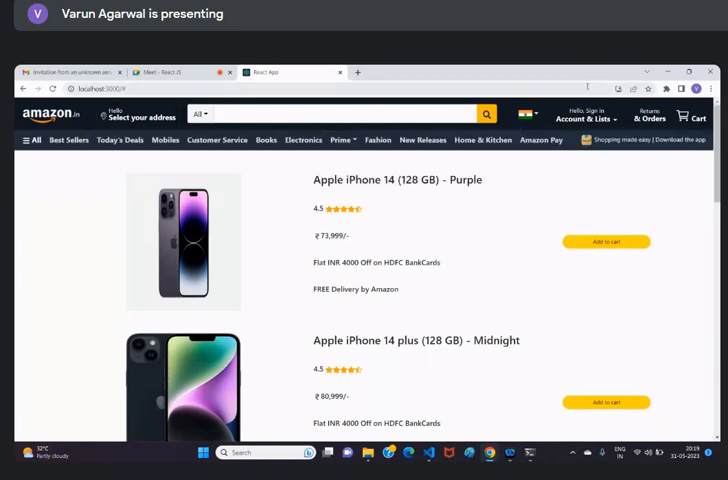
pyautogui.moveTo(267, 231)
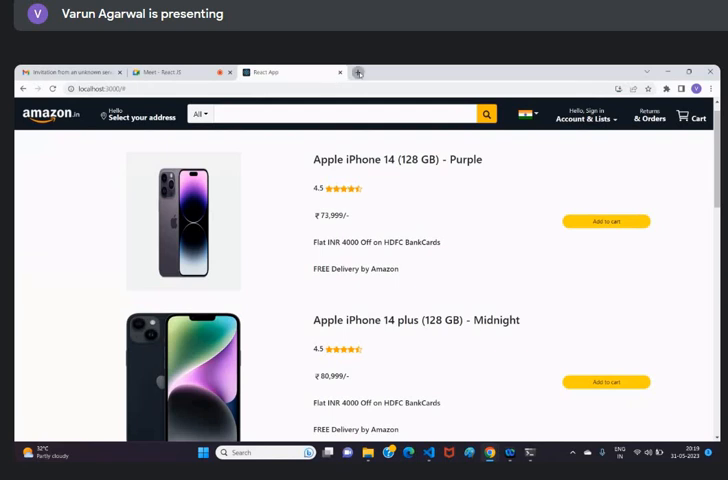
# Open react-icons in a new tab and select the react-icons/bs import path
pyautogui.click(357, 72)
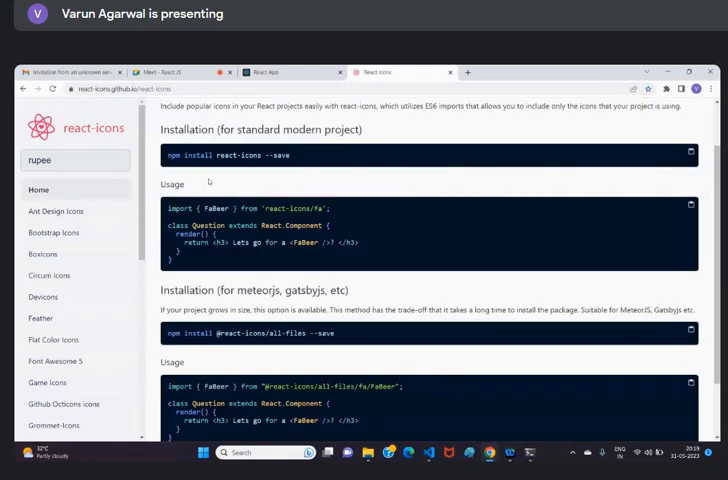
pyautogui.scroll(-3)
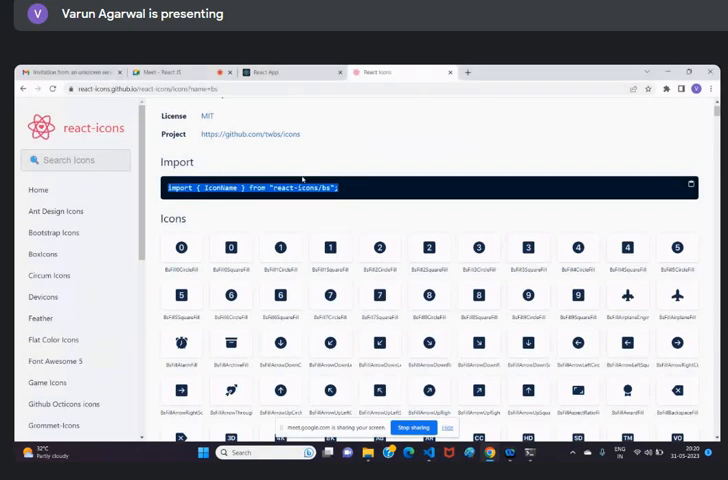
pyautogui.doubleClick(220, 187)
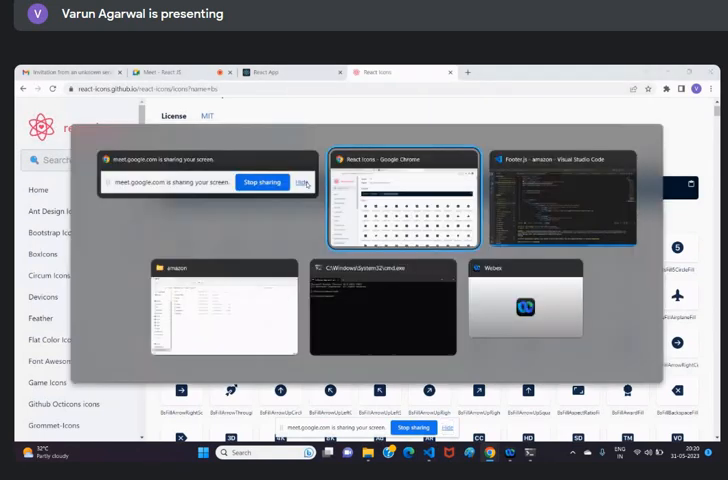
# Compare Footer.js icon imports, then return to the Bootstrap icons page
pyautogui.click(563, 195)
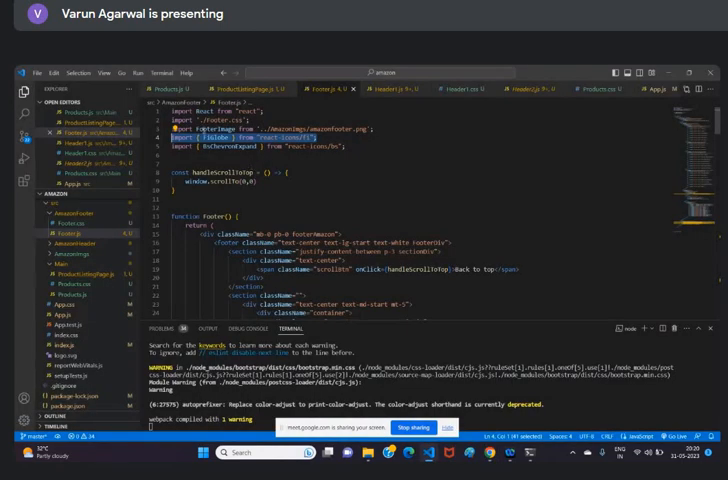
pyautogui.press('alt+tab')
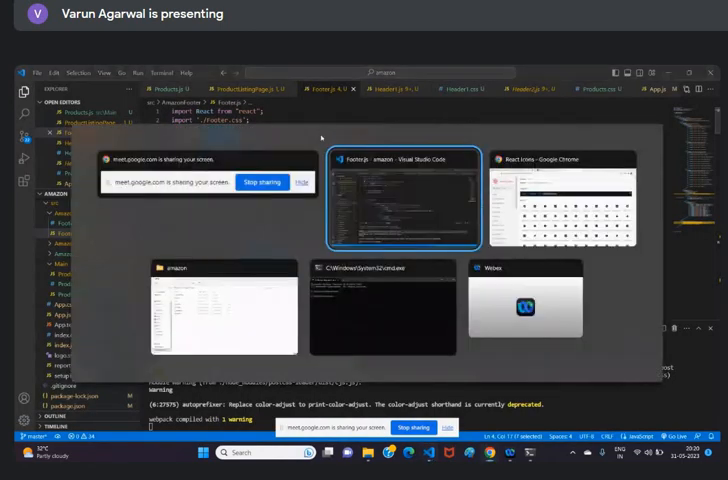
pyautogui.click(557, 195)
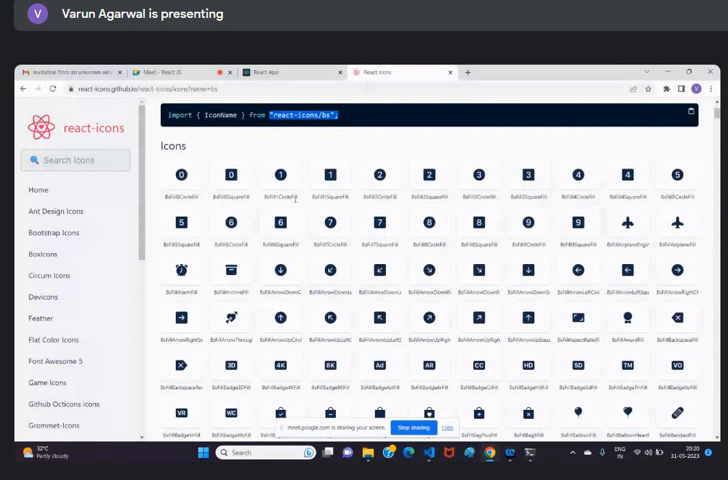
pyautogui.scroll(-3)
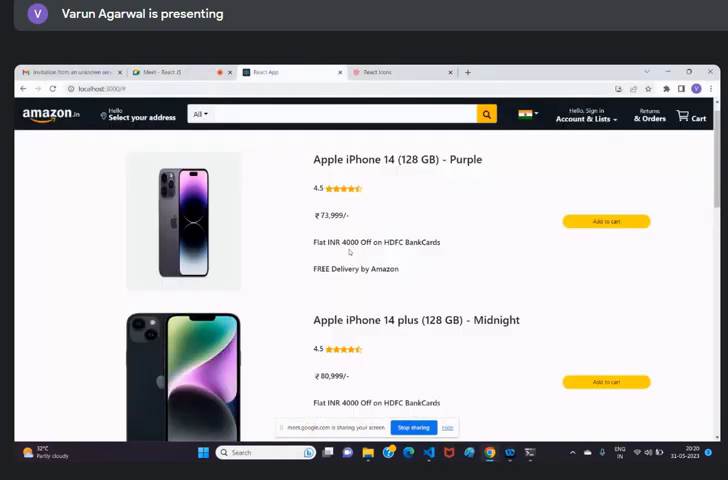
pyautogui.scroll(-3)
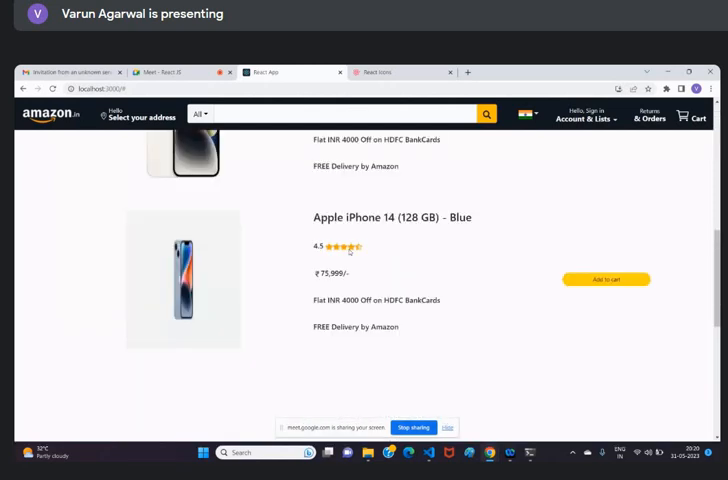
pyautogui.scroll(3)
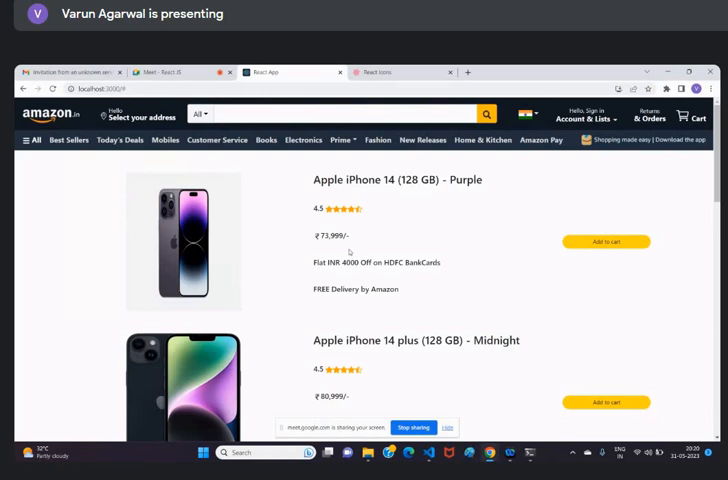
pyautogui.moveTo(472, 265)
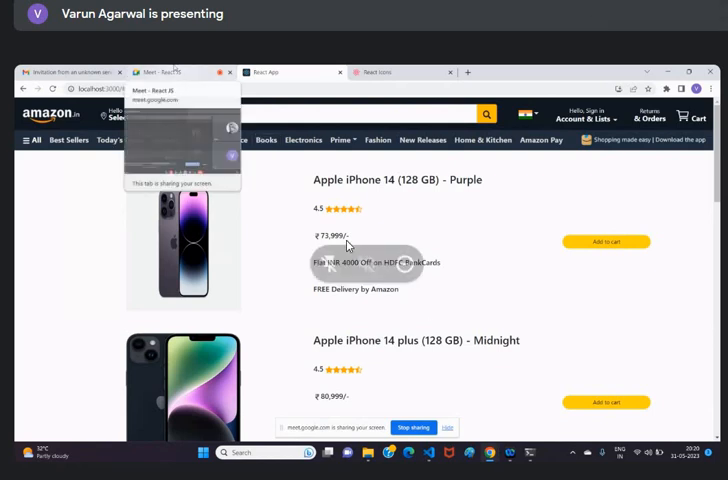
pyautogui.click(165, 72)
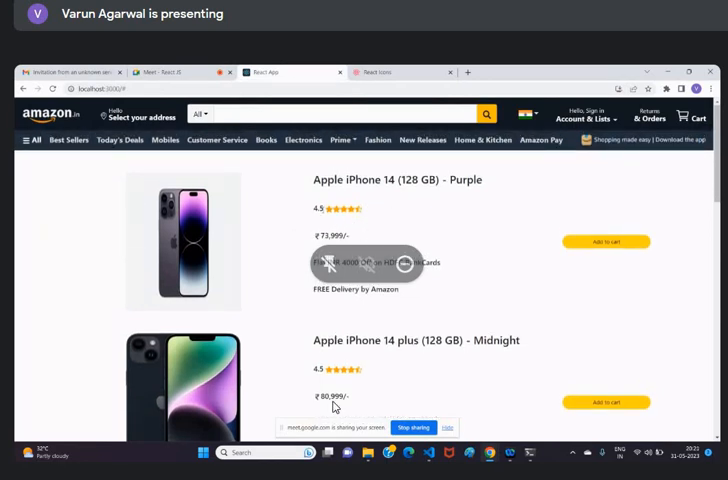
pyautogui.click(400, 72)
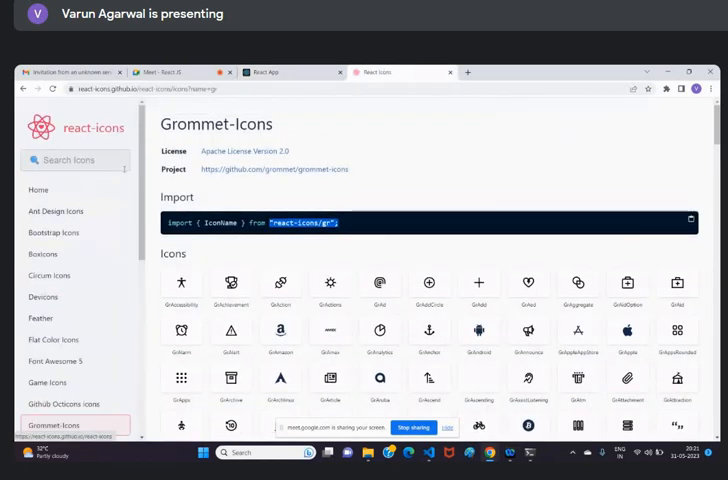
# Search the react-icons library for 'stars'
pyautogui.click(75, 160)
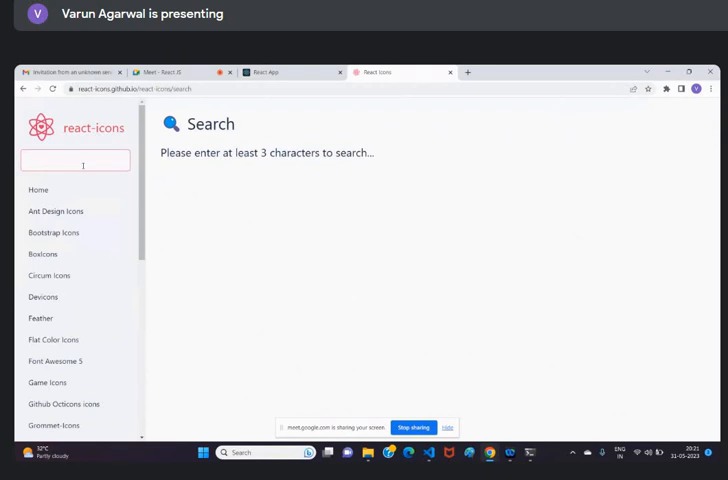
pyautogui.write('stars')
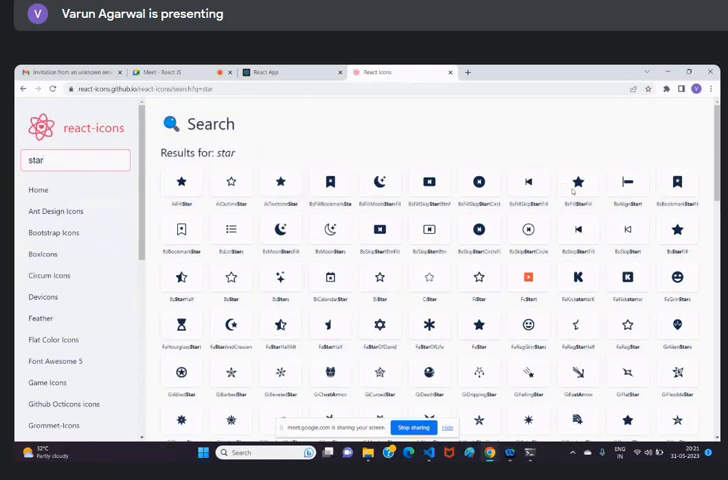
pyautogui.moveTo(574, 161)
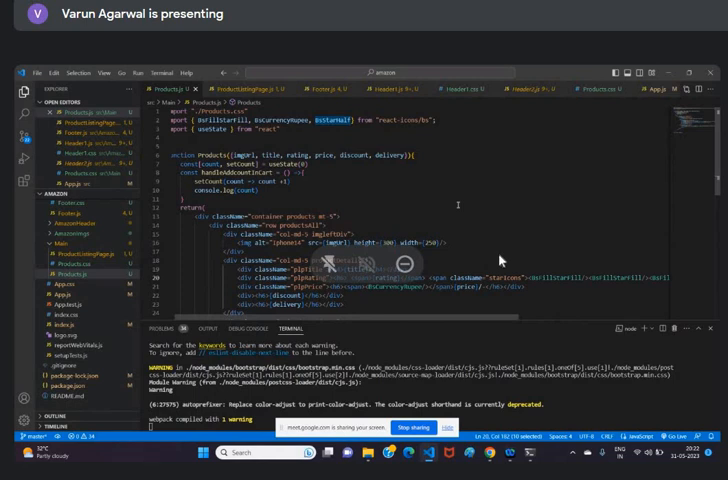
pyautogui.moveTo(614, 209)
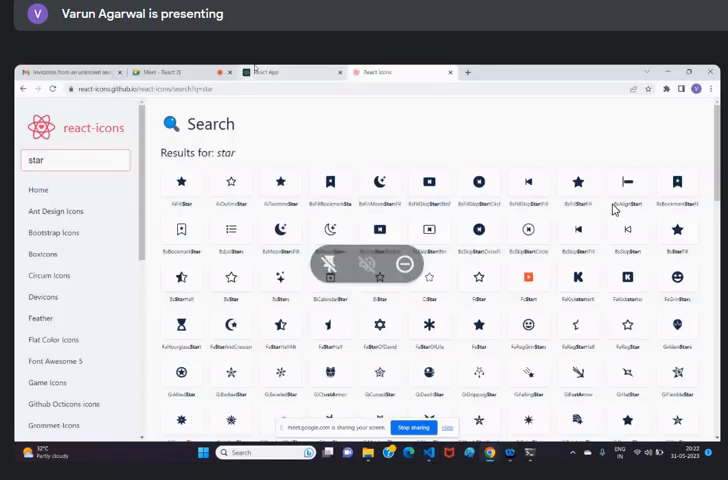
# Switch to ProductListingPage.js showing the iphoneObject entries
pyautogui.click(282, 72)
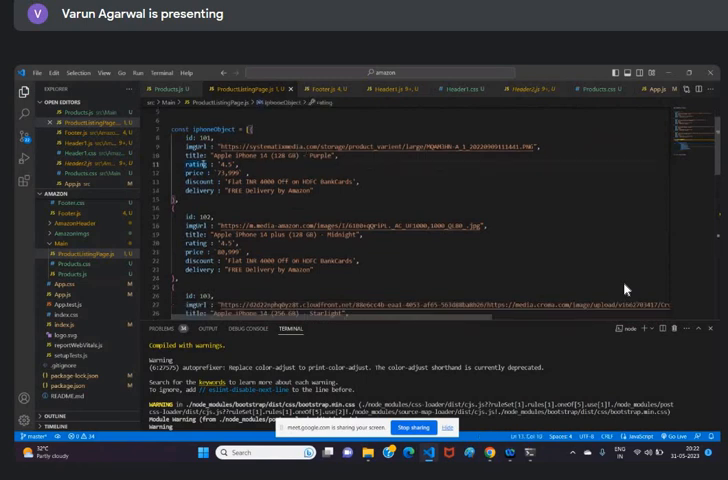
pyautogui.doubleClick(213, 128)
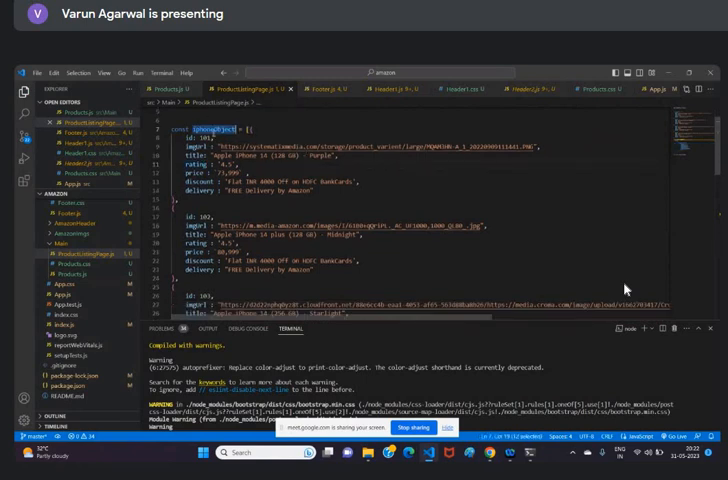
pyautogui.scroll(-3)
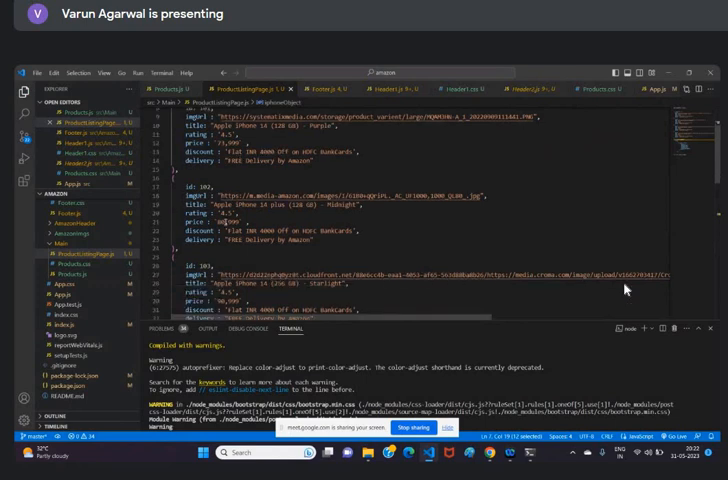
pyautogui.scroll(-3)
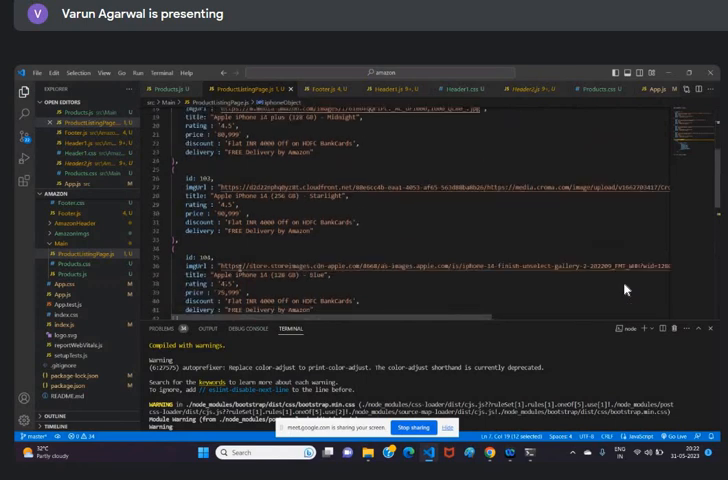
pyautogui.scroll(-3)
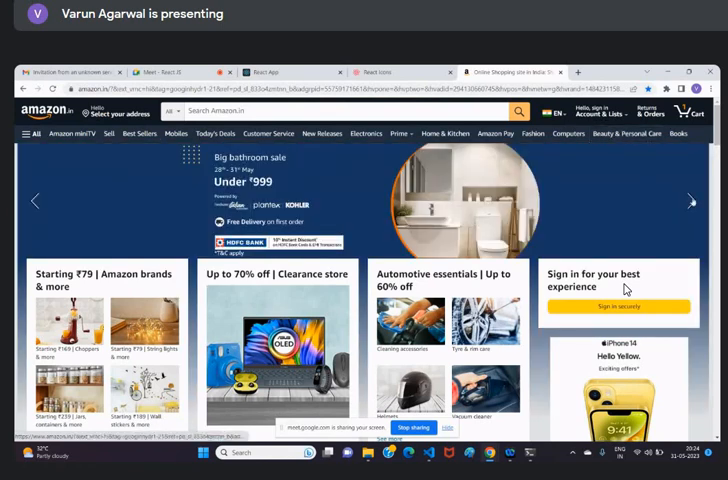
pyautogui.scroll(-3)
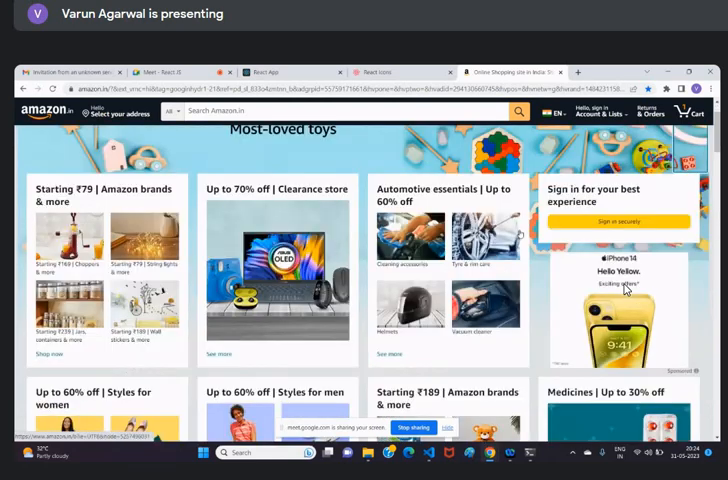
pyautogui.scroll(-3)
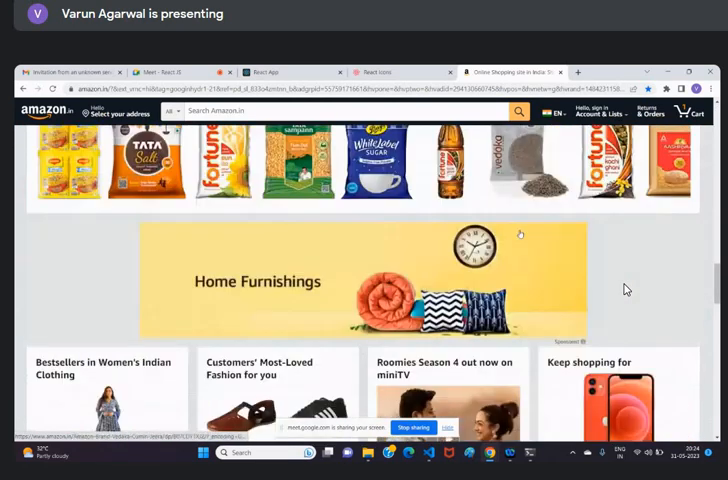
pyautogui.scroll(-3)
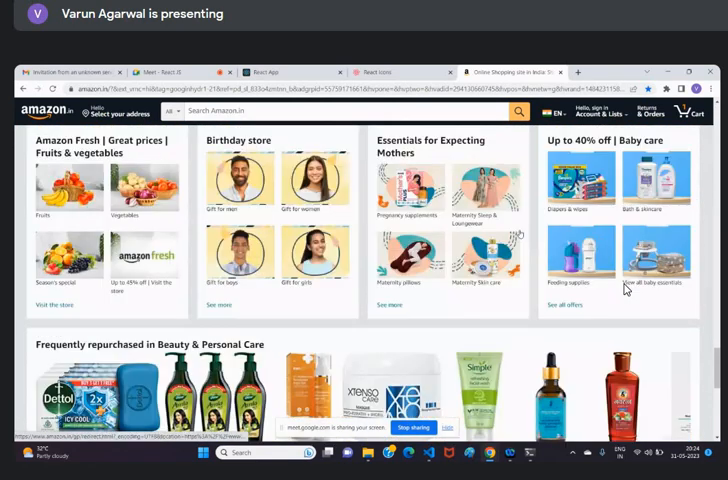
pyautogui.scroll(-3)
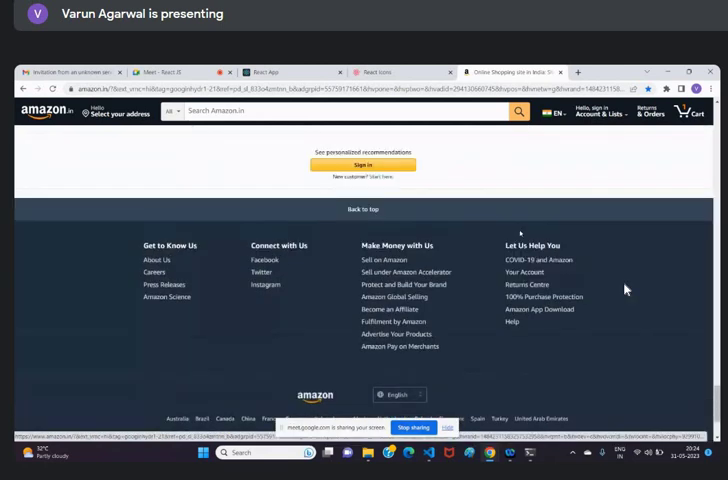
pyautogui.scroll(3)
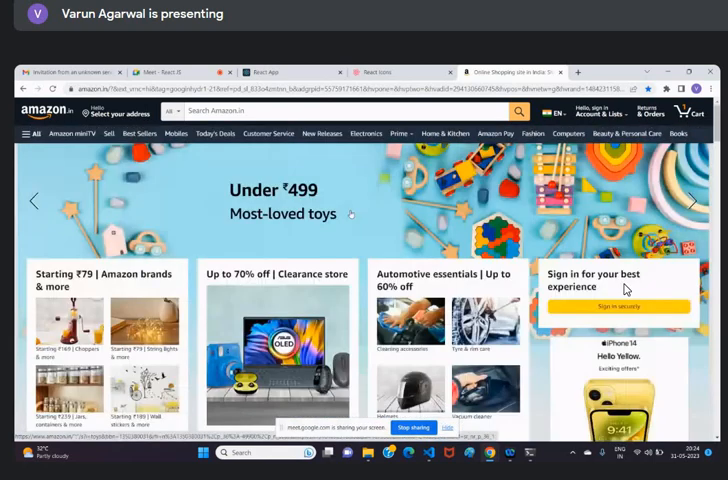
pyautogui.scroll(-3)
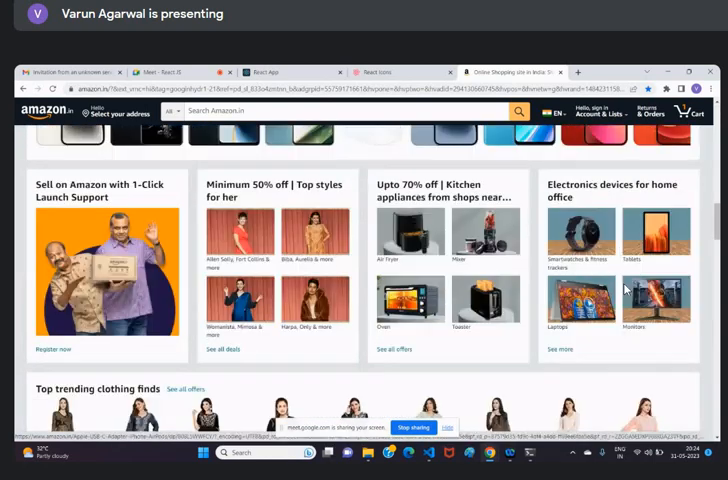
pyautogui.scroll(-3)
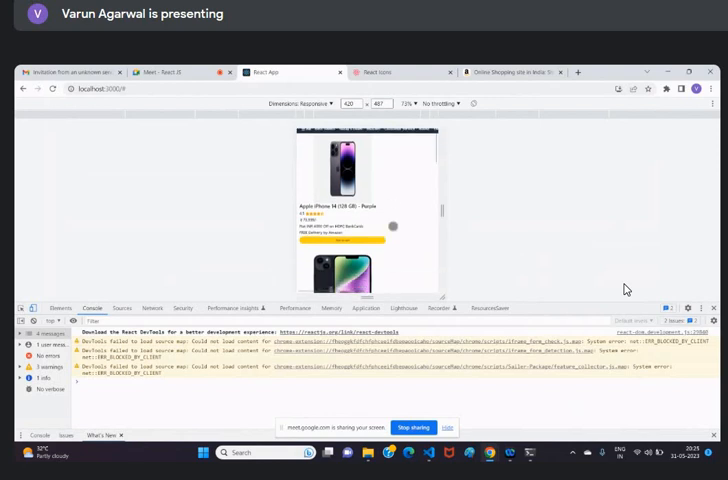
# Scroll the product listing, then switch to the 'Meet - React JS' tab
pyautogui.scroll(-3)
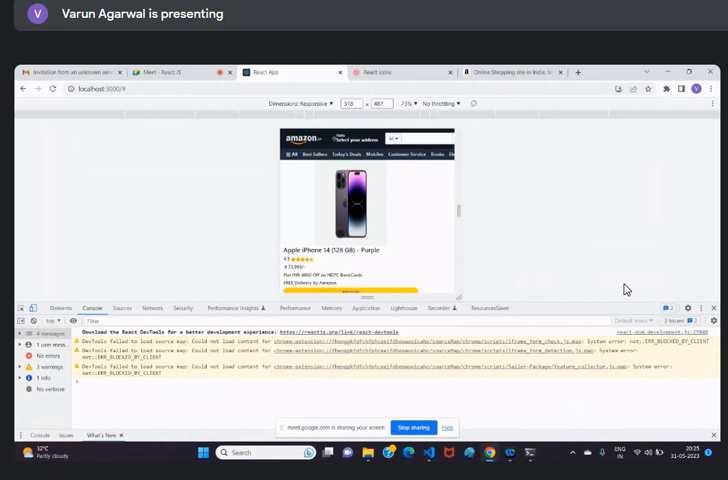
pyautogui.moveTo(176, 140)
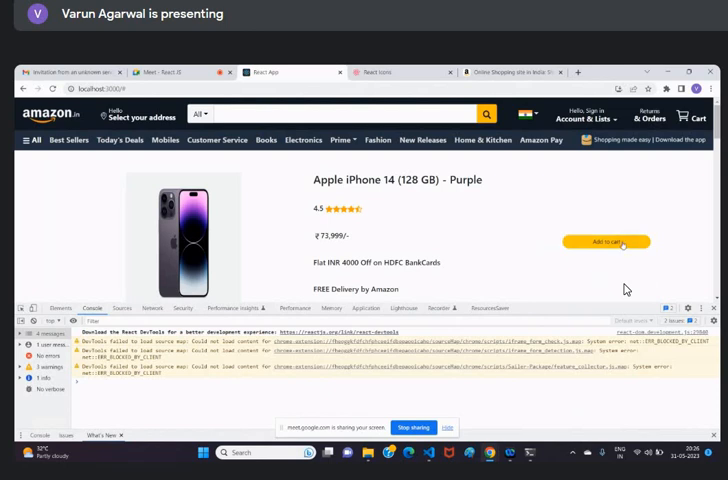
pyautogui.moveTo(640, 250)
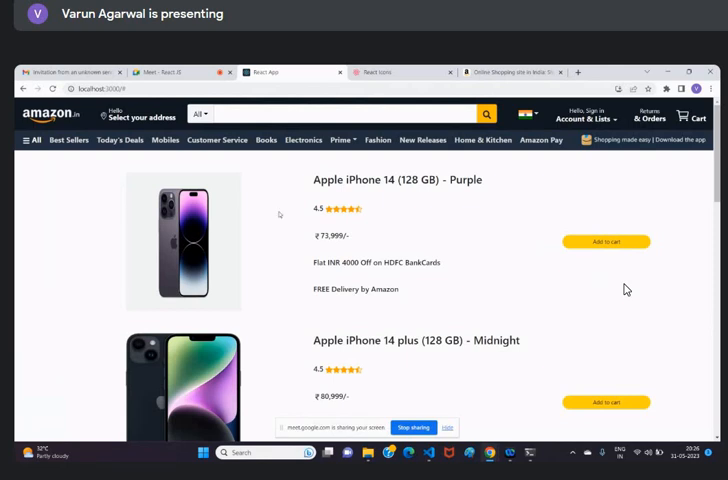
pyautogui.moveTo(275, 214)
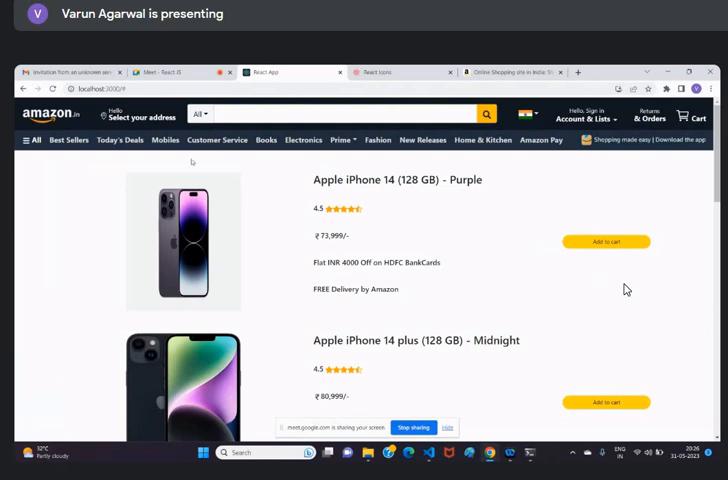
pyautogui.click(178, 73)
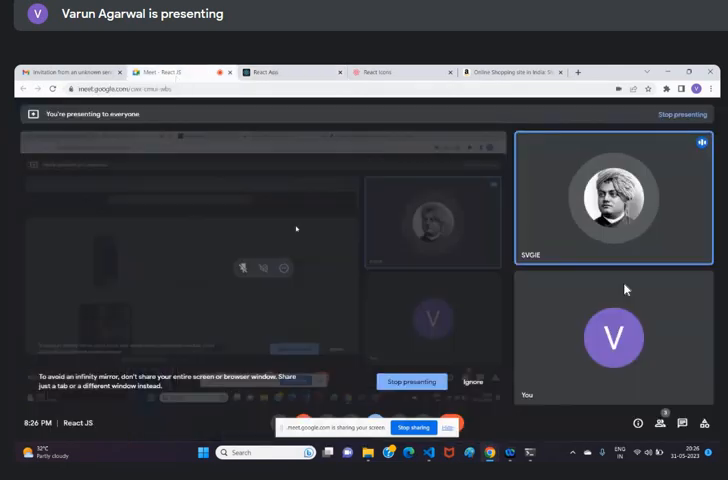